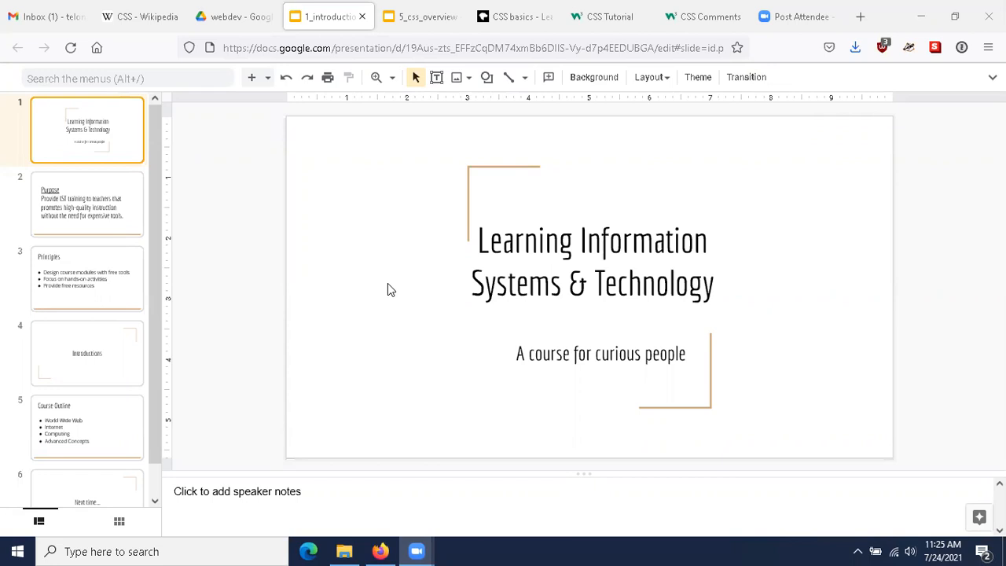
# Display slide 2, the Purpose slide on IST training for teachers.
pyautogui.click(87, 205)
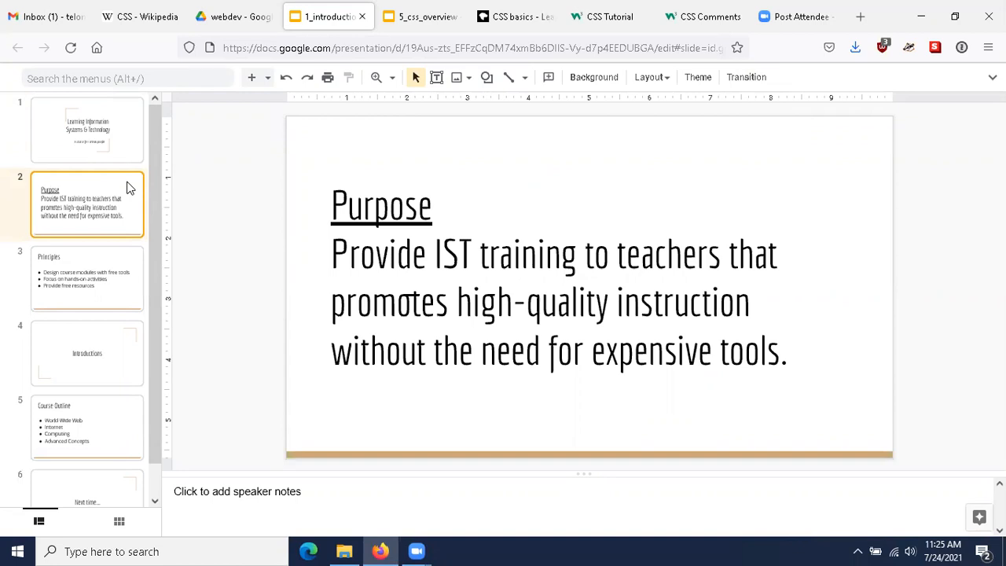
pyautogui.moveTo(115, 265)
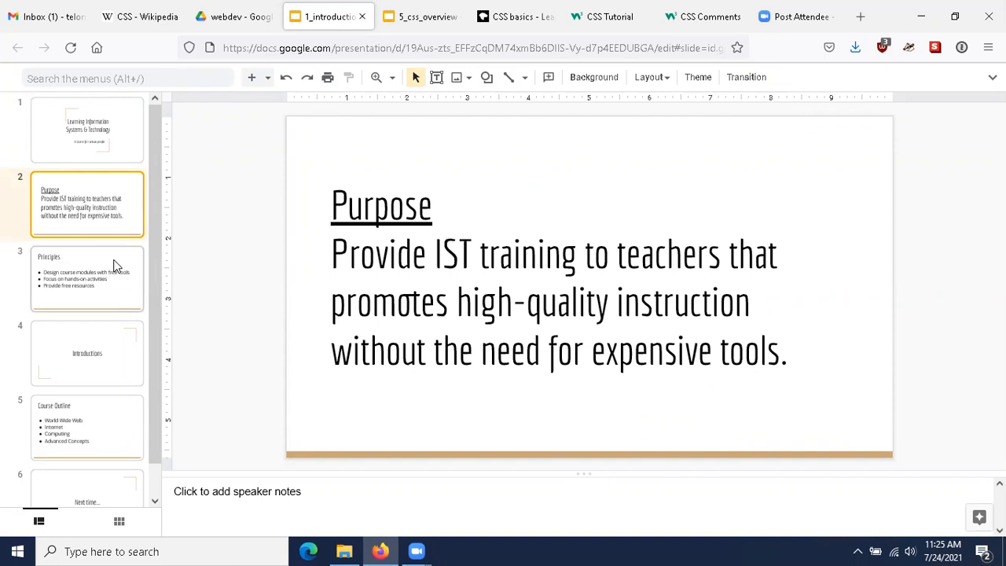
# Display slide 3, Principles: free tools, hands-on activities and free resources.
pyautogui.click(86, 278)
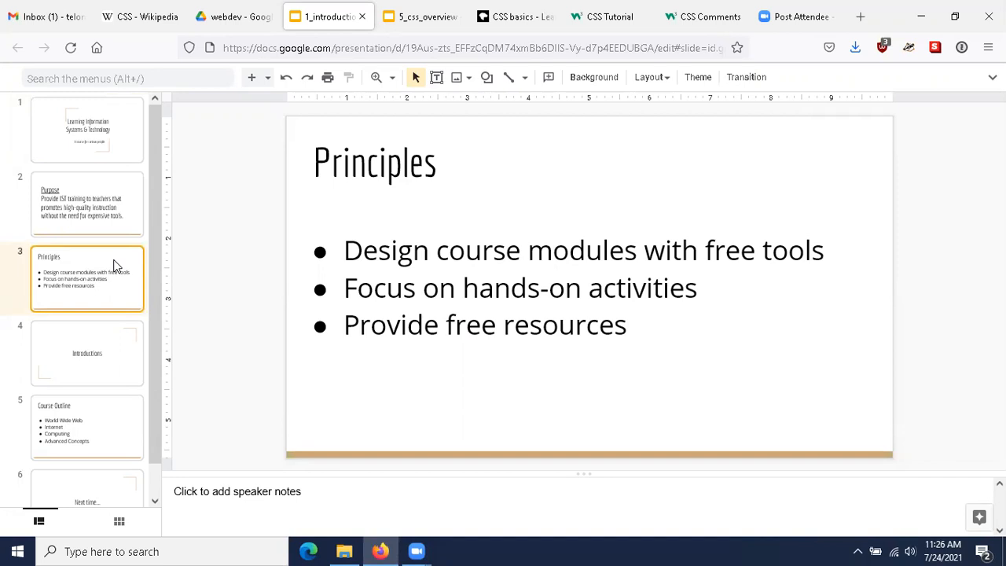
pyautogui.moveTo(239, 342)
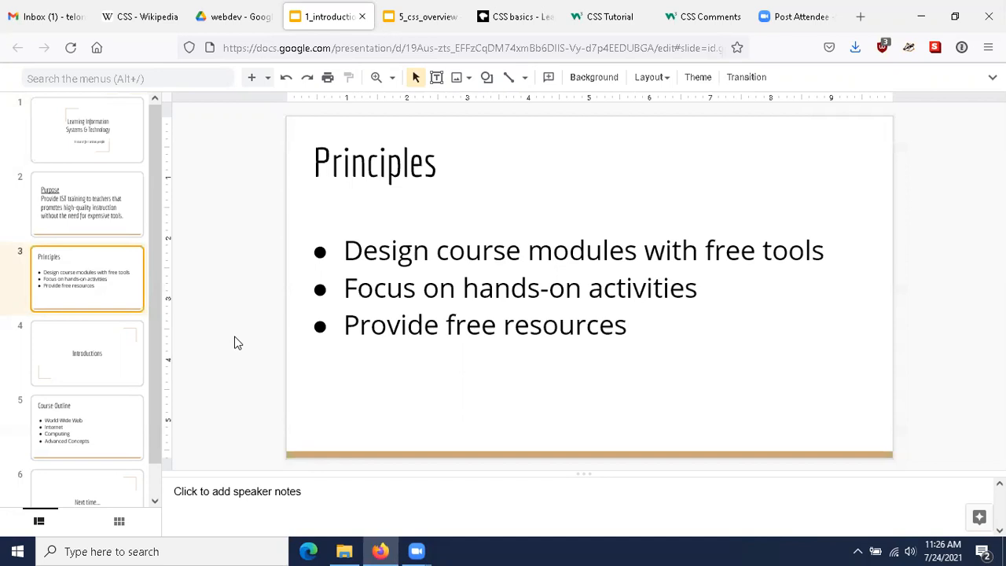
pyautogui.moveTo(114, 352)
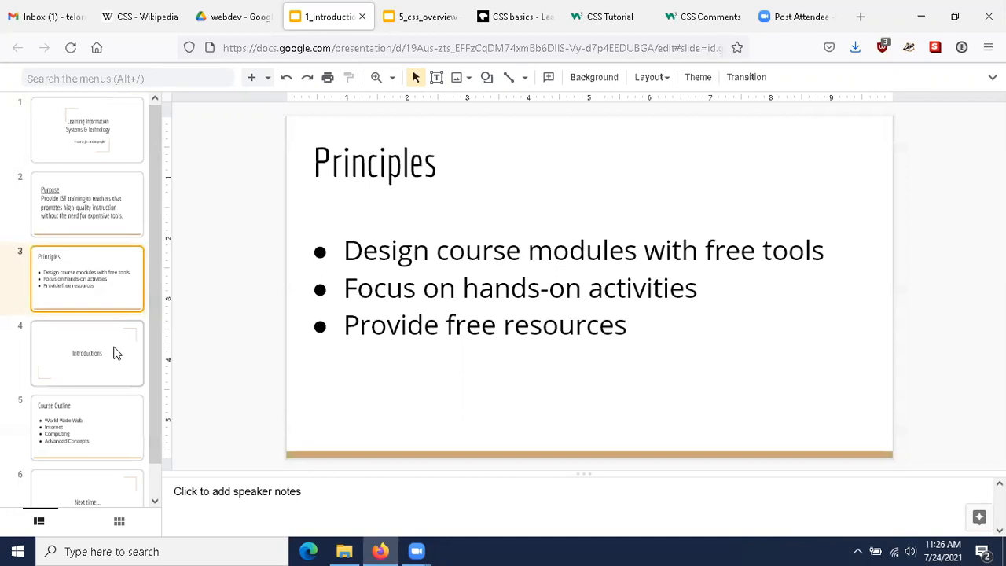
# Display slide 4, the Introductions section title slide.
pyautogui.click(87, 353)
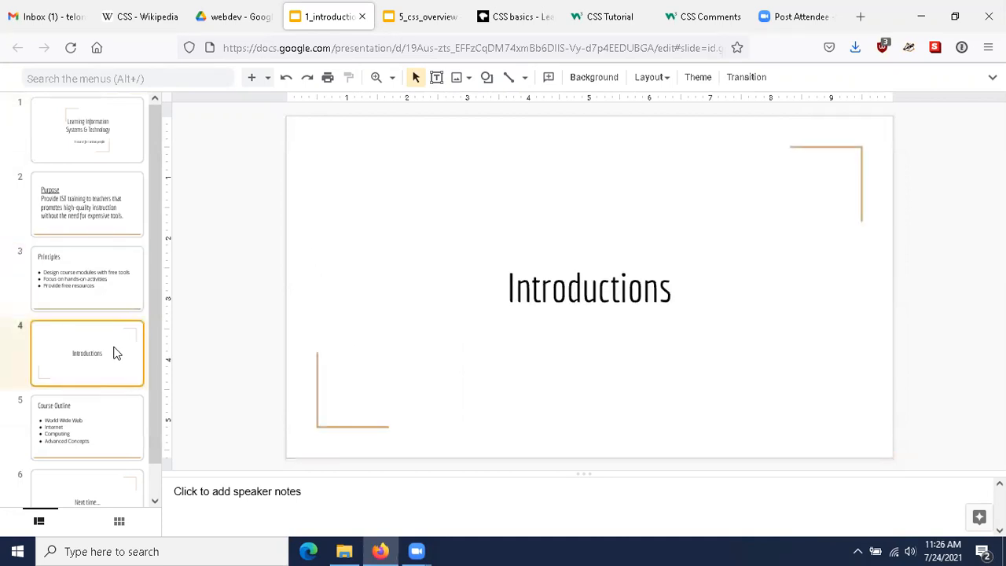
pyautogui.moveTo(391, 287)
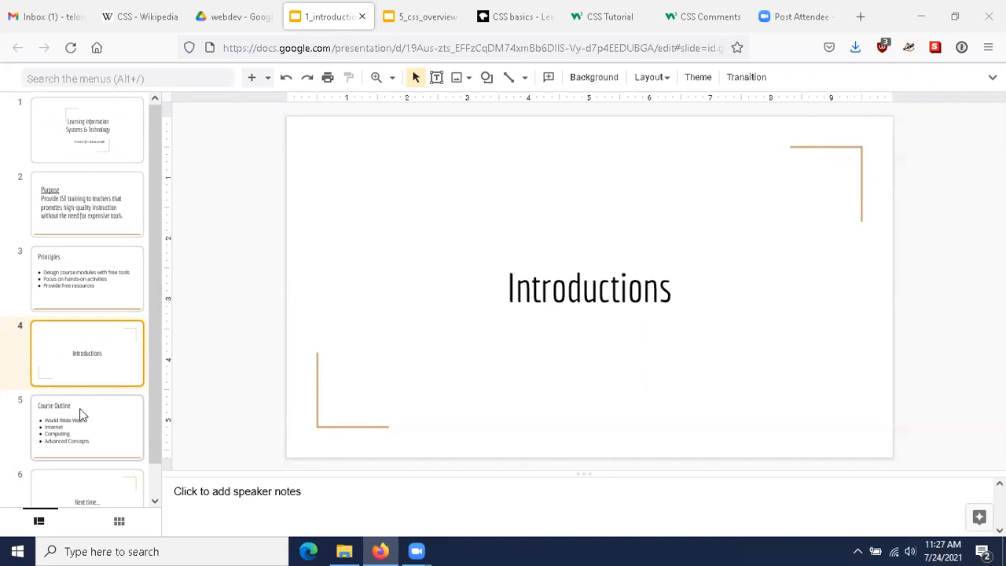
# Display slide 5, Course Outline, then finish on slide 6, 'Next time...'.
pyautogui.click(87, 427)
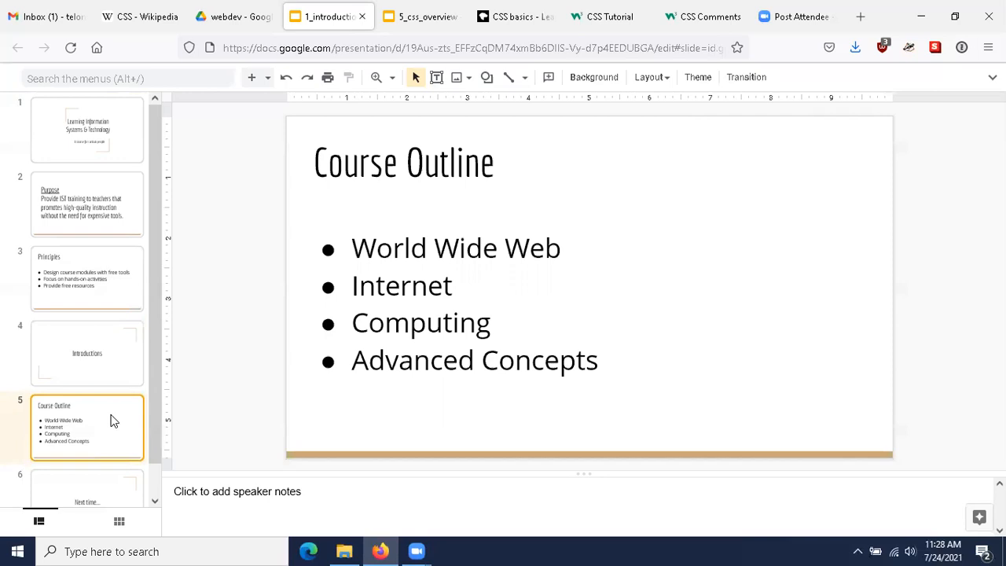
pyautogui.moveTo(121, 494)
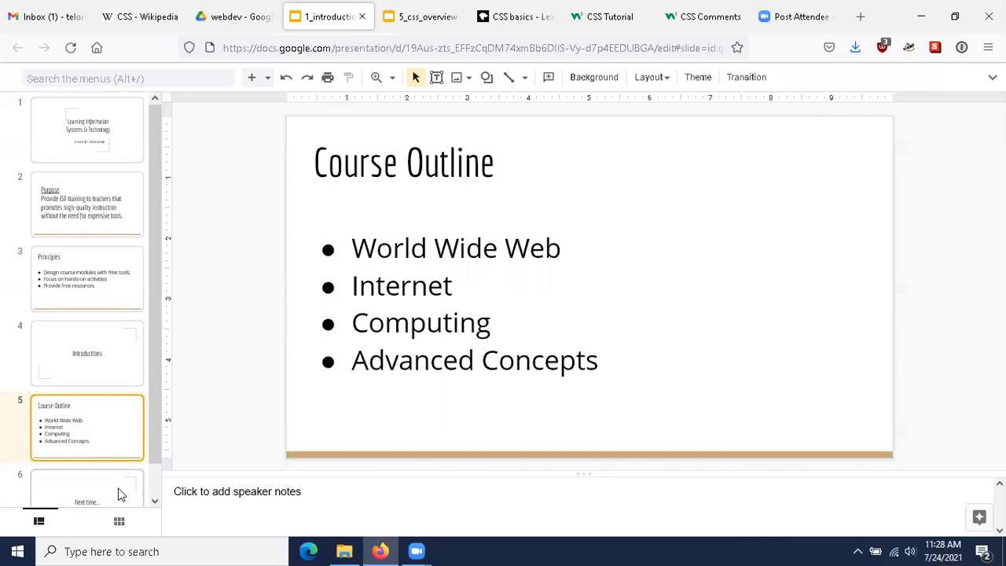
pyautogui.click(86, 483)
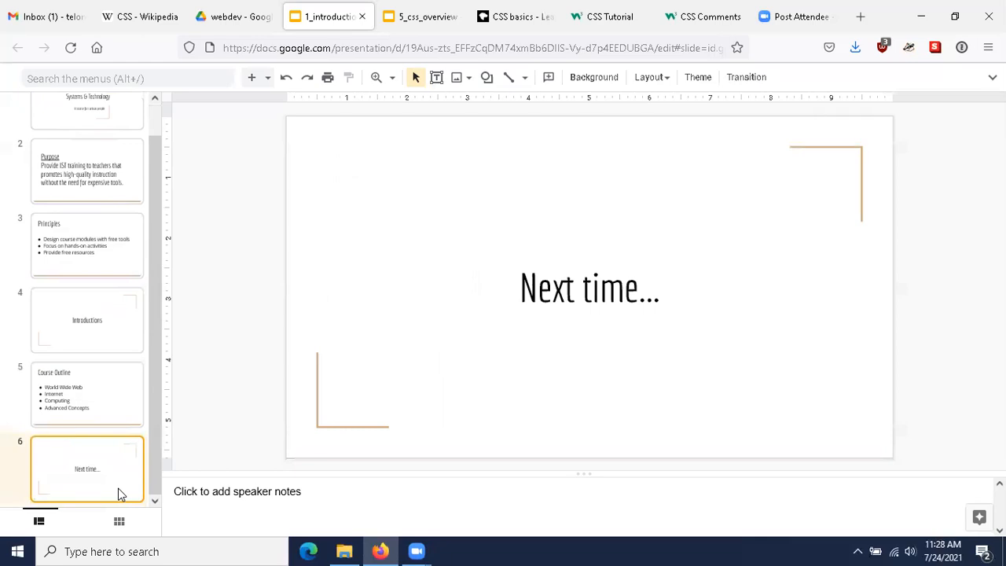